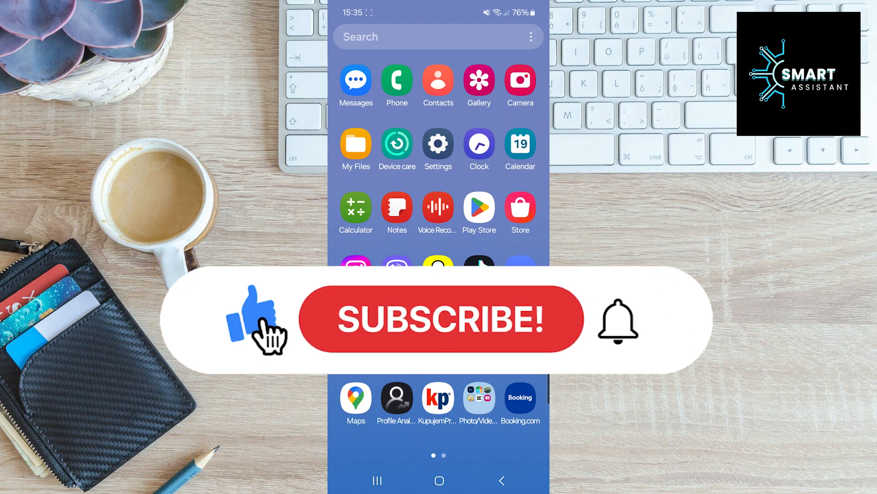
- Launch the Google Play Store from the home screen to reach the Instagram listing
{"action": "left_click", "coordinate": [441, 318]}
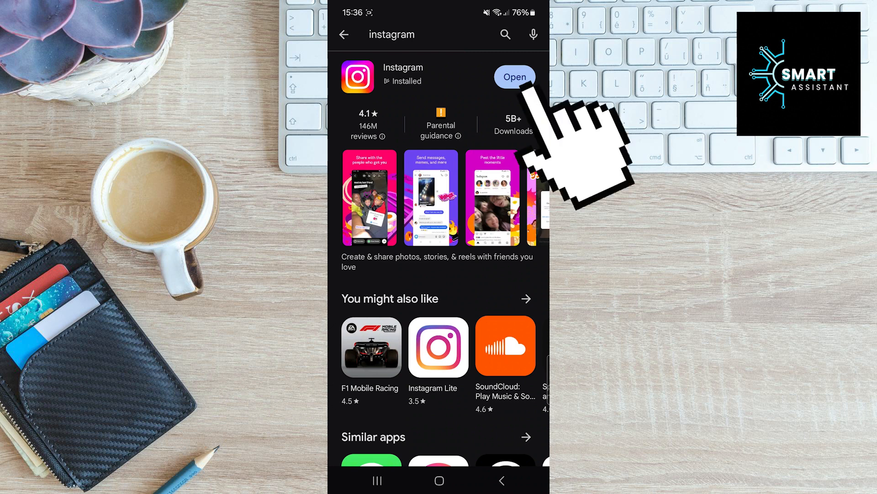
- Launch Instagram from its store listing and view the addyoursticks Jan 2024 story highlight
{"action": "left_click", "coordinate": [514, 76]}
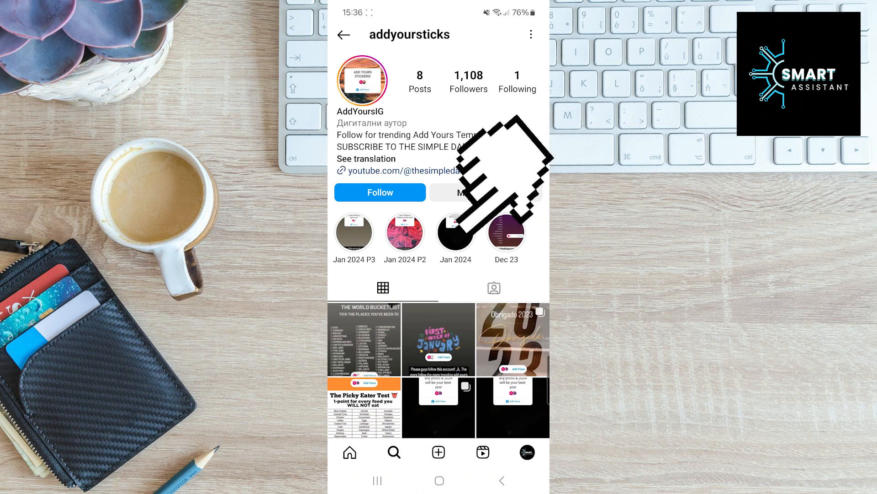
{"action": "left_click", "coordinate": [455, 232]}
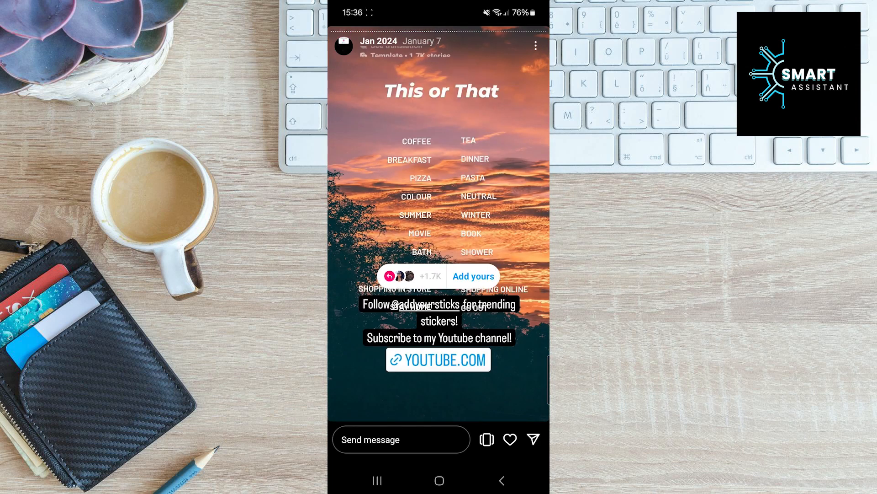
- Join the 'This or That' Add Yours template to open the story camera with it attached
{"action": "left_click", "coordinate": [473, 276]}
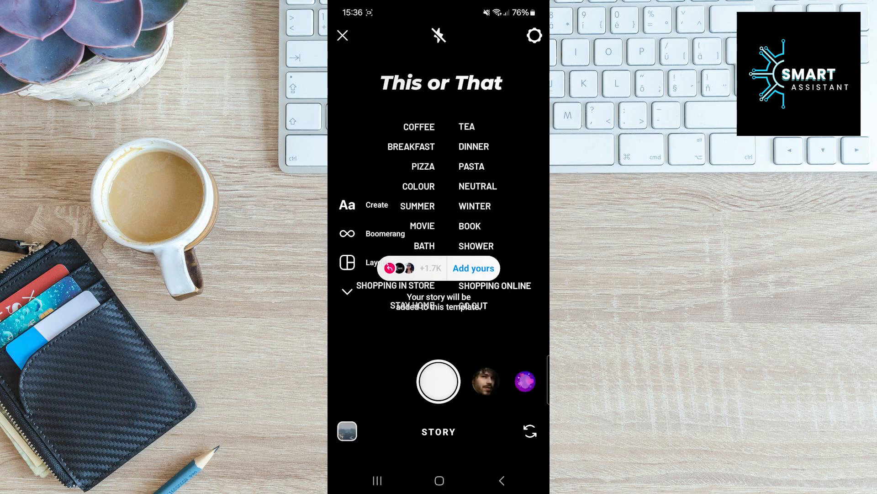